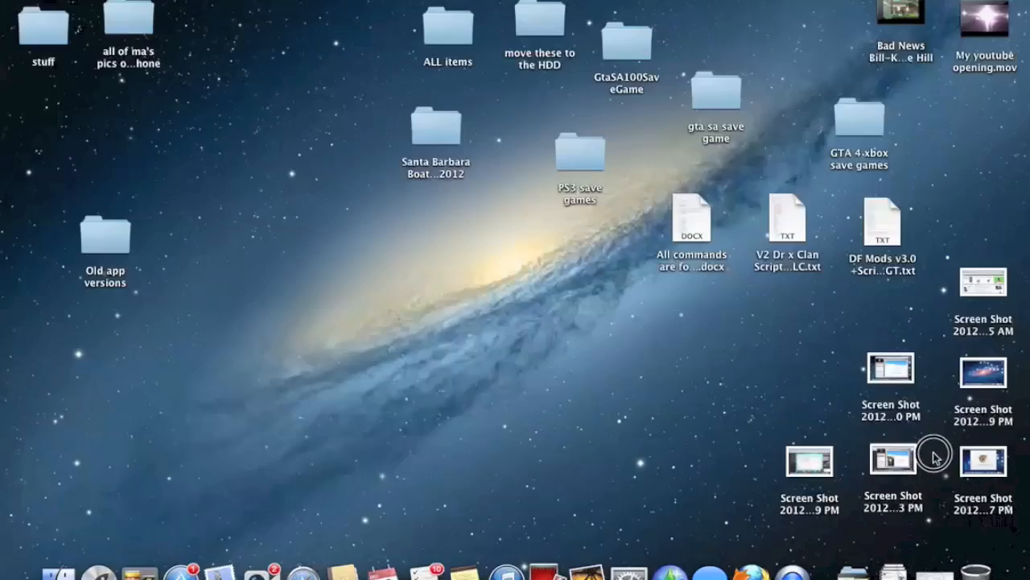
pyautogui.moveTo(786, 434)
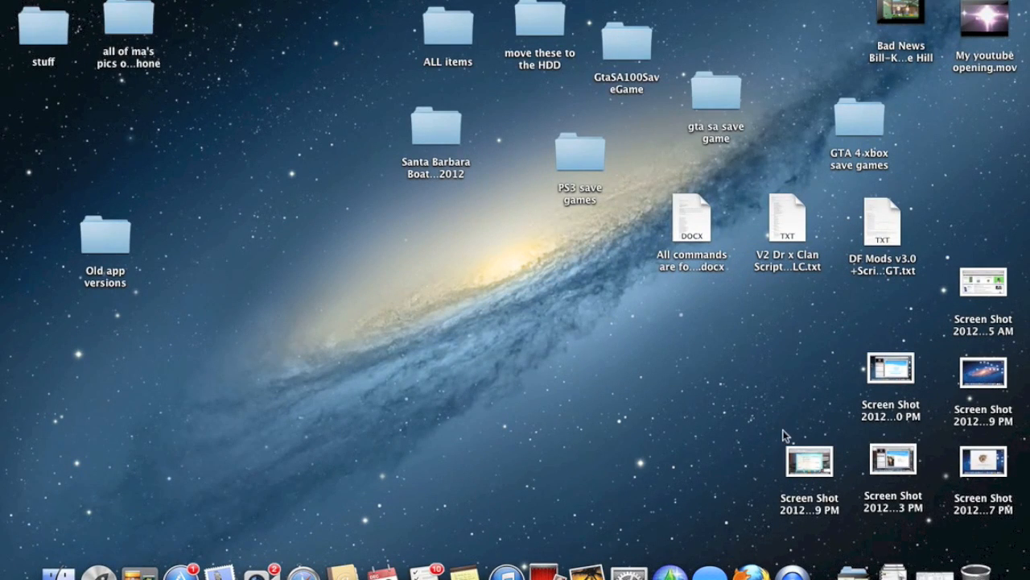
pyautogui.moveTo(464, 432)
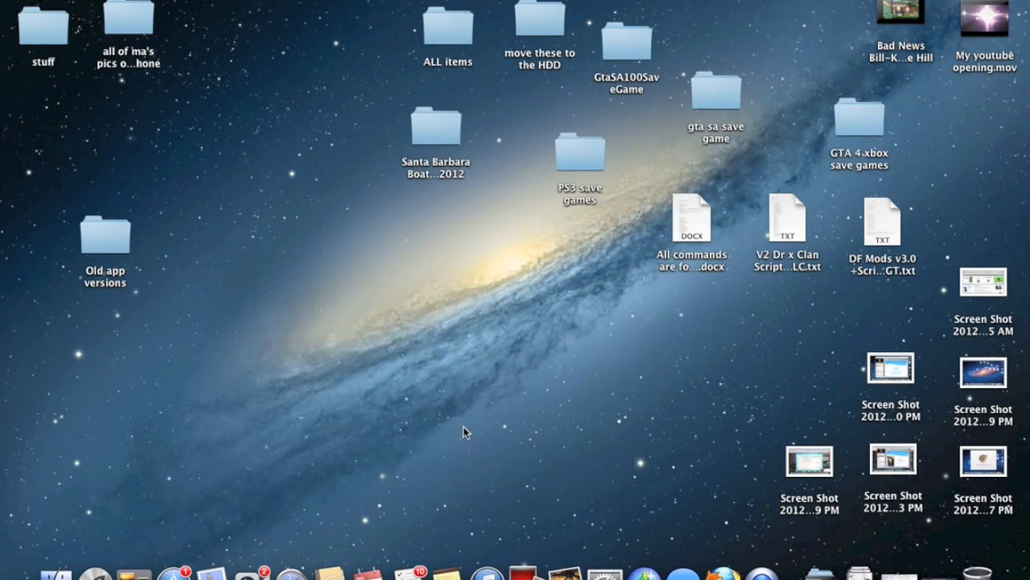
pyautogui.moveTo(452, 337)
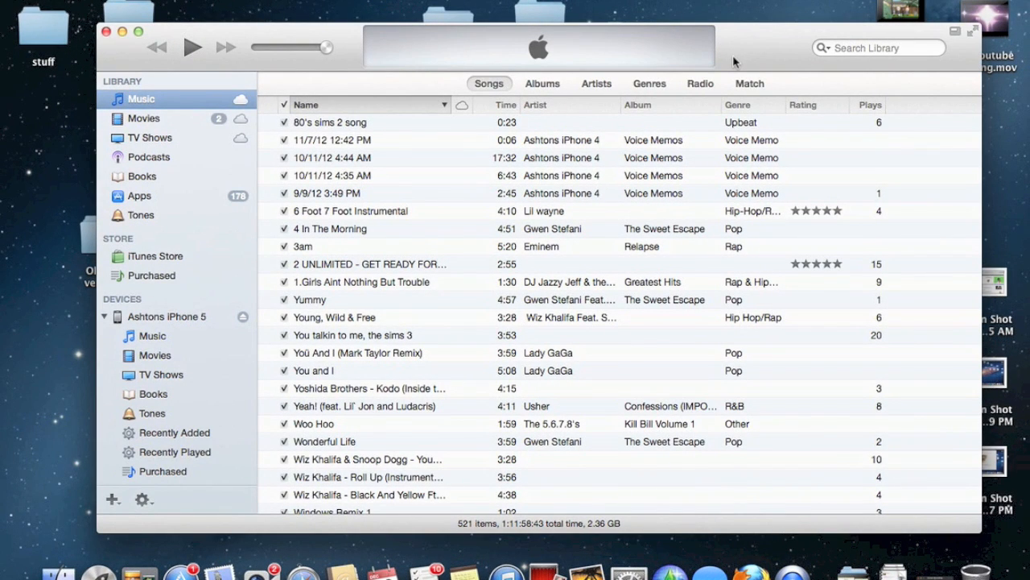
pyautogui.moveTo(90, 232)
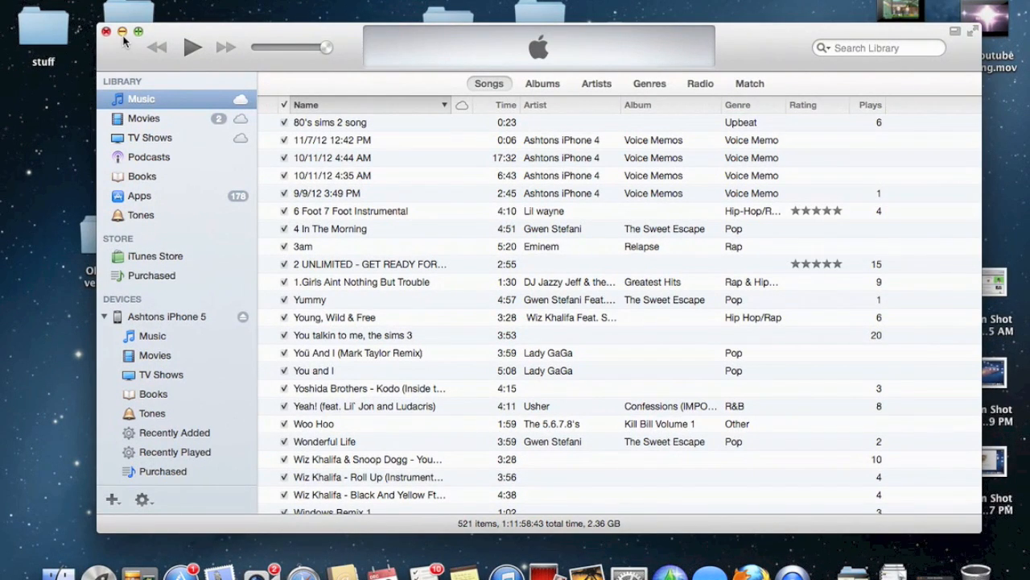
# Minimize the iTunes window so the desktop folders are visible
pyautogui.click(123, 33)
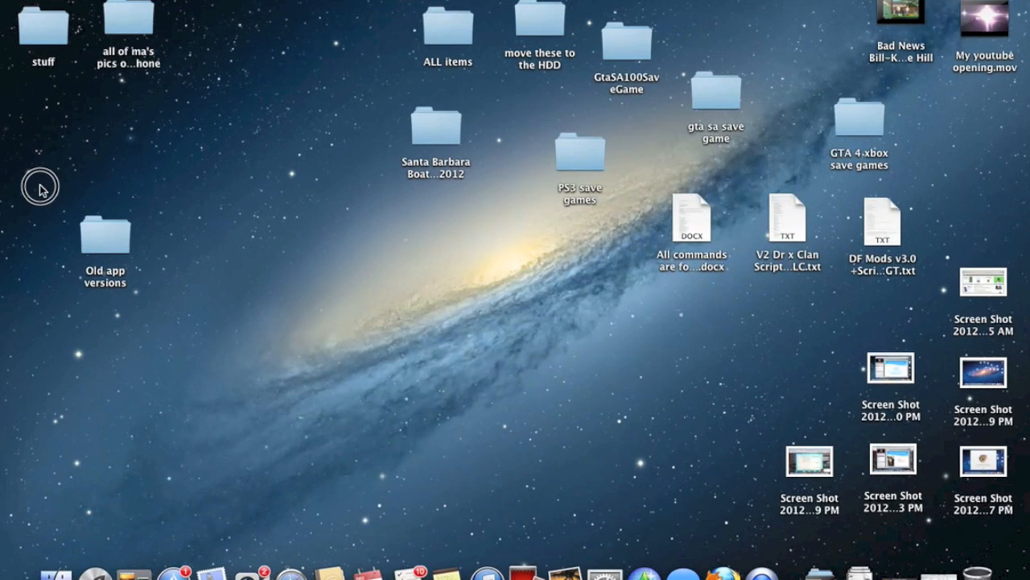
pyautogui.moveTo(106, 241)
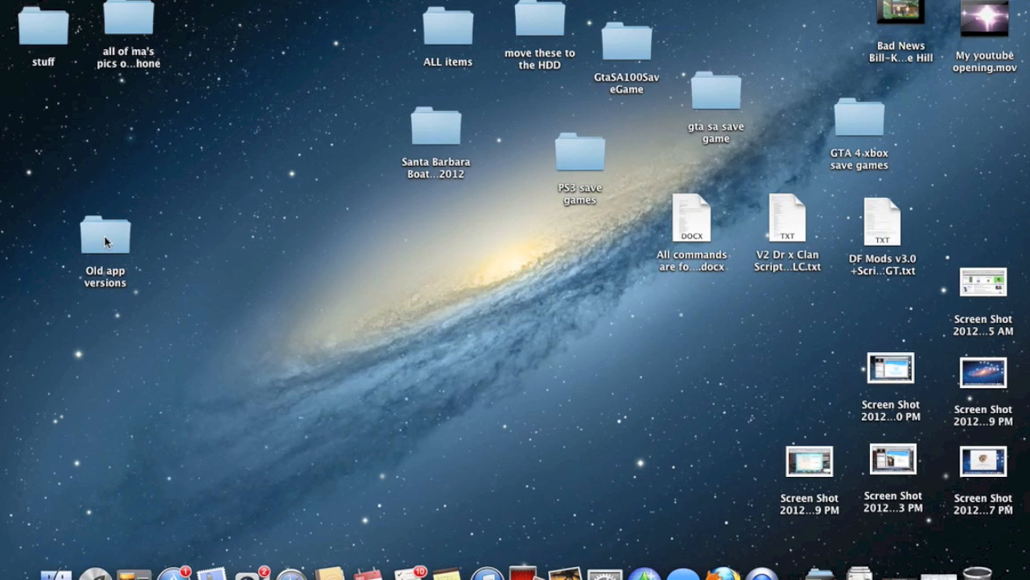
# Browse the Old app versions folder in Finder and select the Facebook 4100.0.ipa file
pyautogui.moveTo(104, 233); pyautogui.dragTo(211, 174)
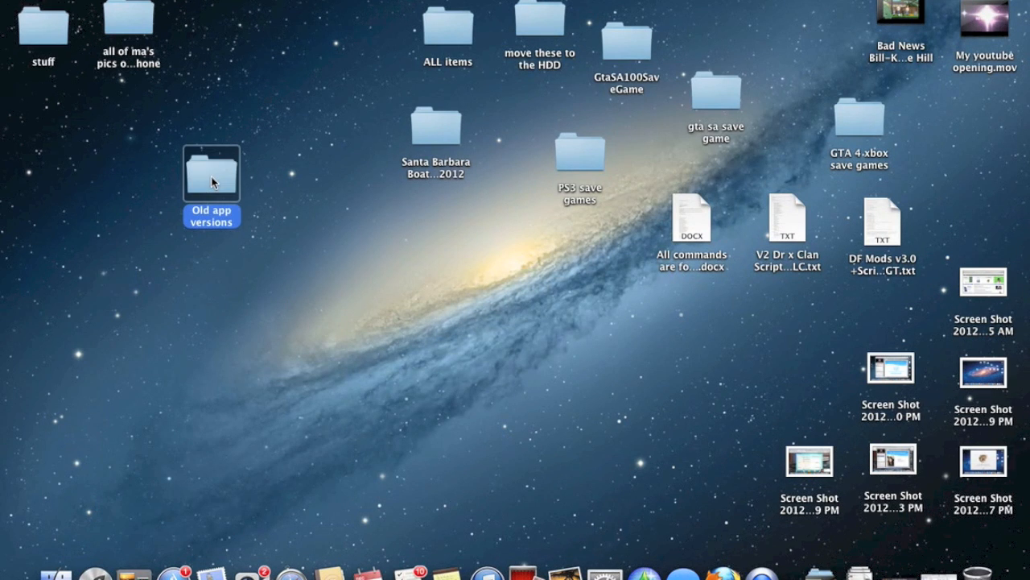
pyautogui.doubleClick(211, 172)
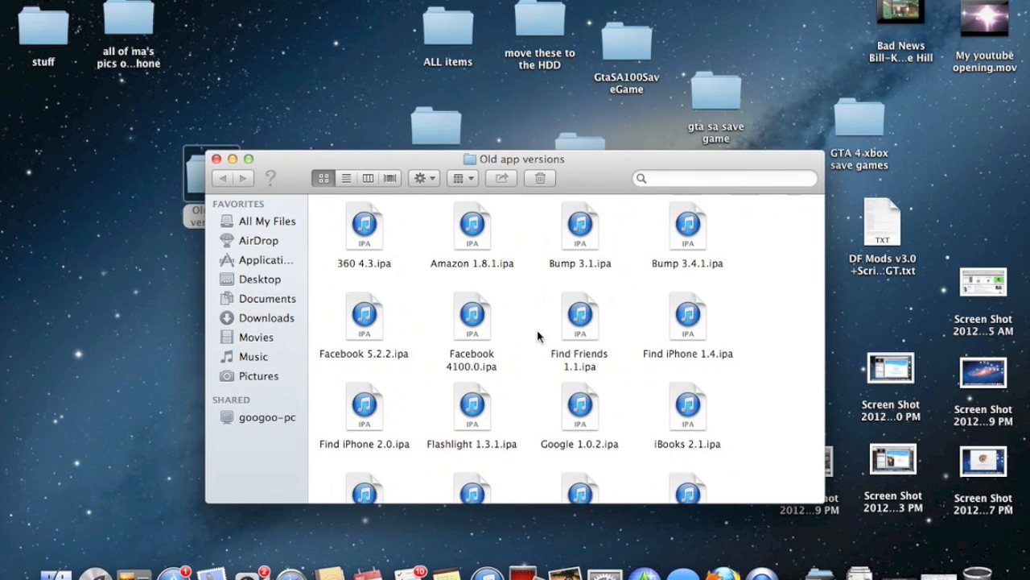
pyautogui.scroll(-3)
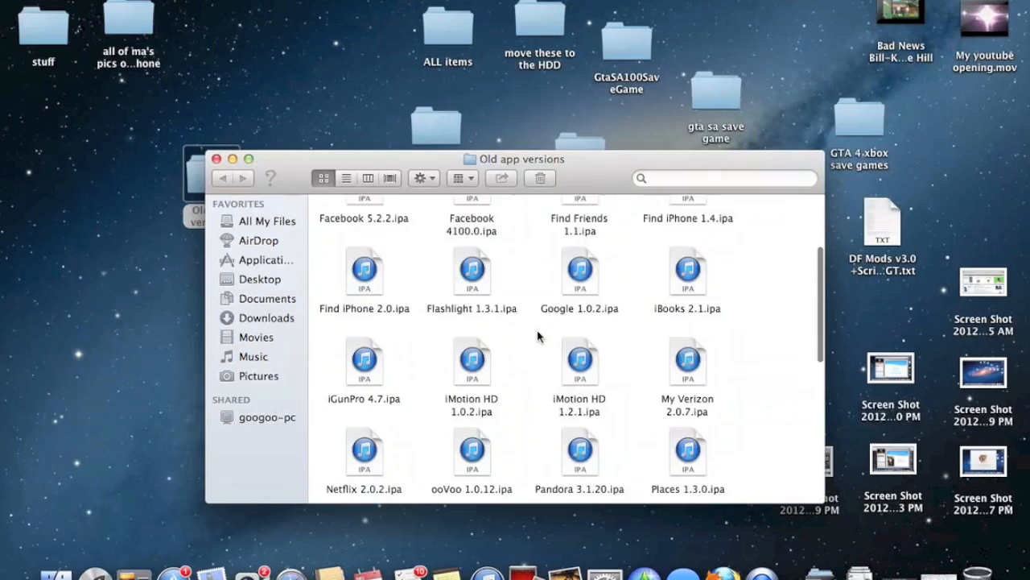
pyautogui.scroll(3)
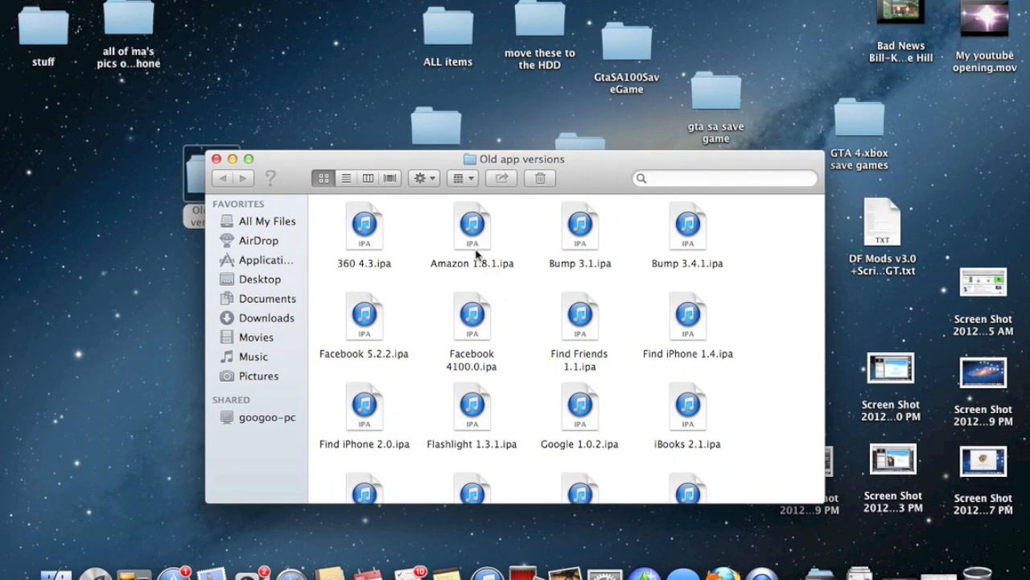
pyautogui.scroll(-3)
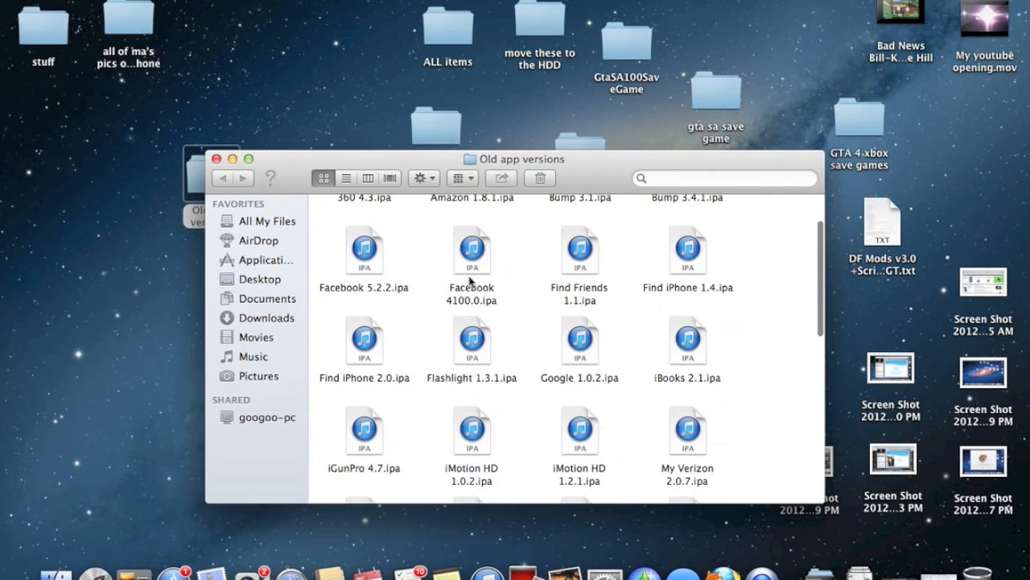
pyautogui.click(472, 251)
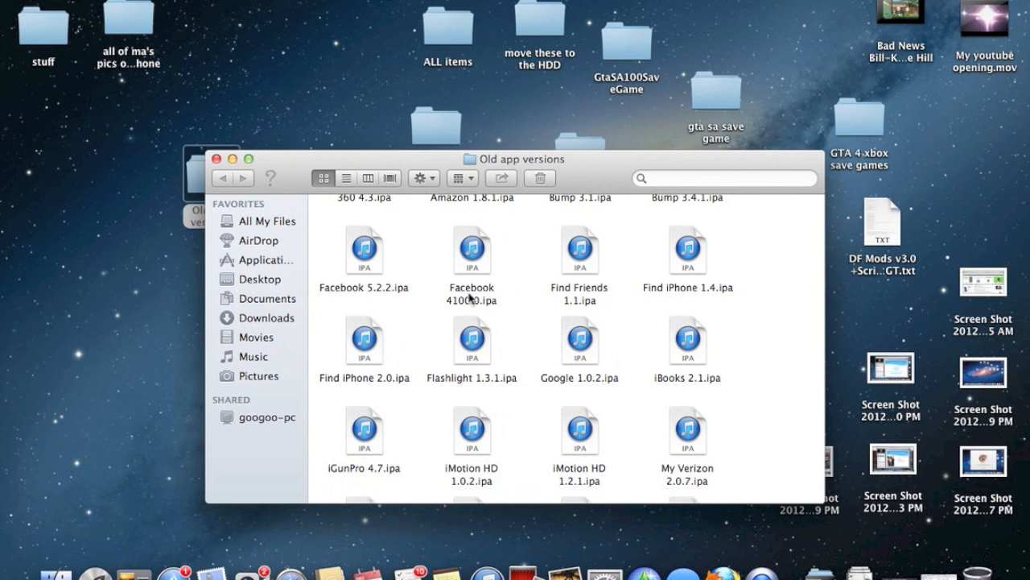
pyautogui.moveTo(518, 255)
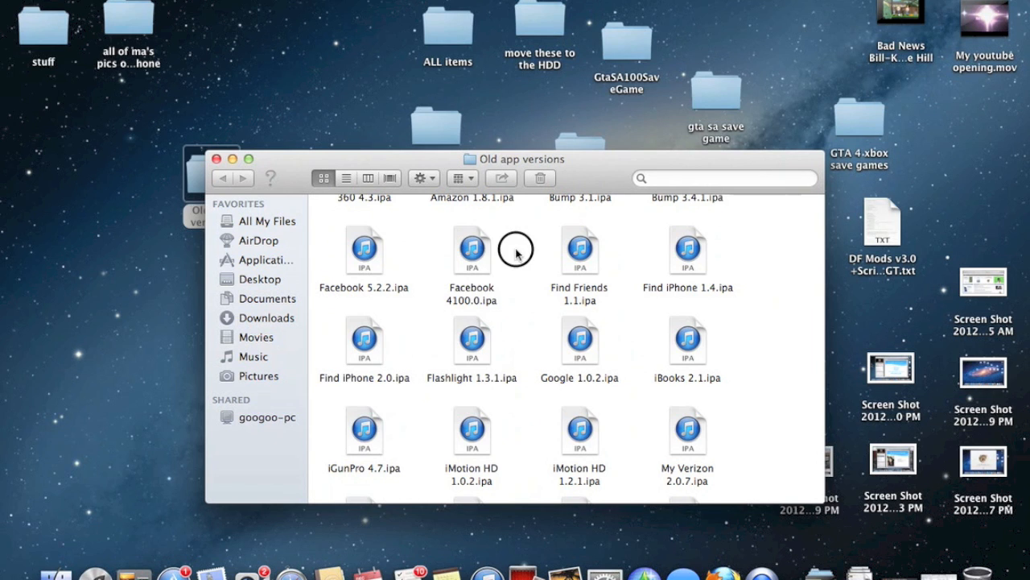
pyautogui.moveTo(233, 166)
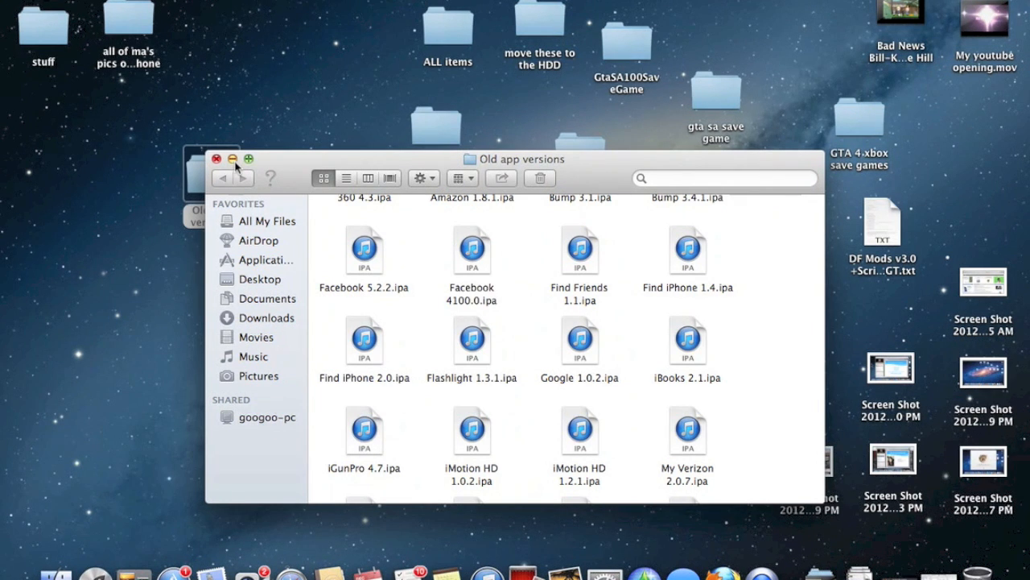
pyautogui.moveTo(270, 173)
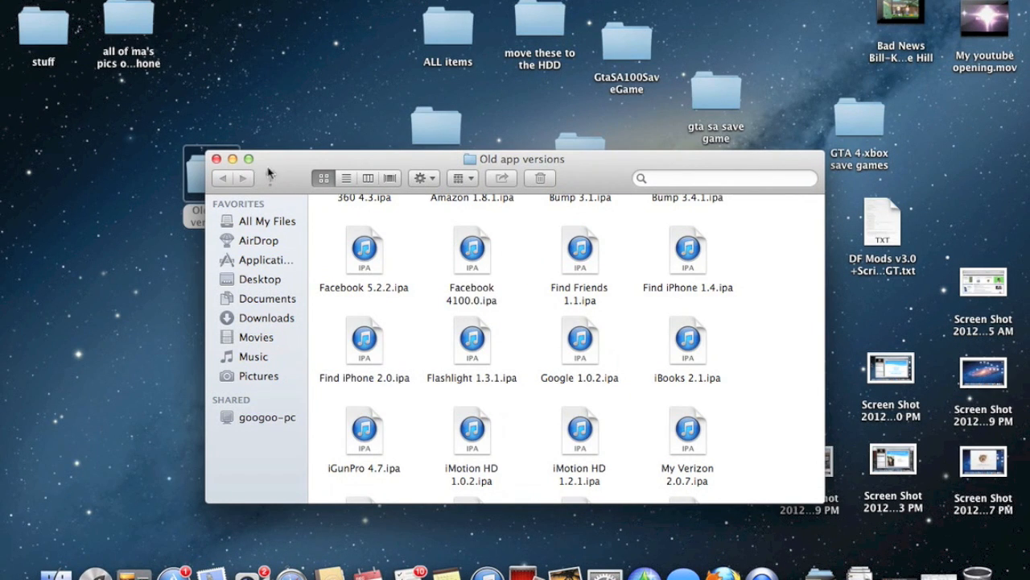
pyautogui.click(472, 252)
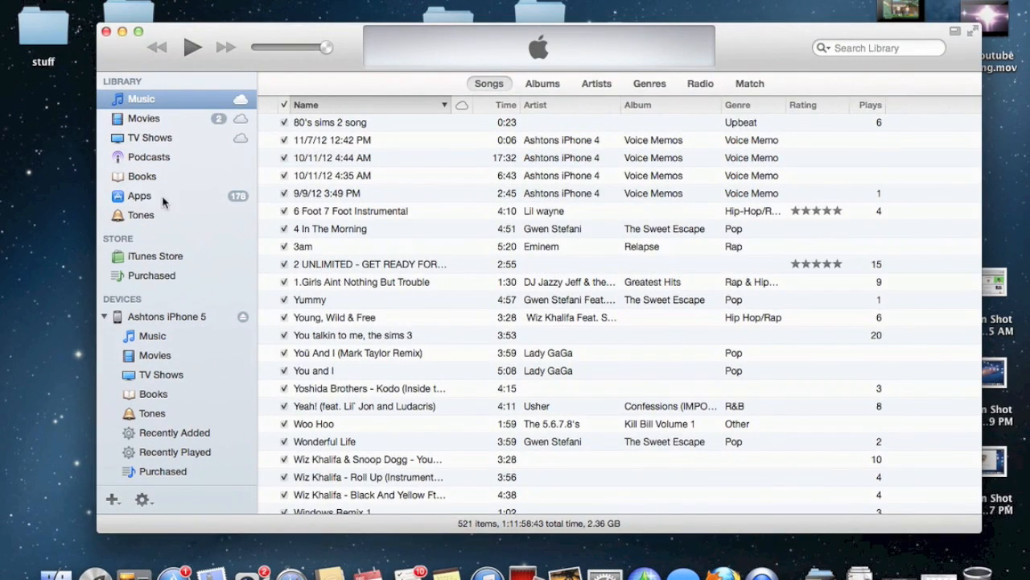
# Show the Apps library in iTunes and browse down past the A titles
pyautogui.click(139, 197)
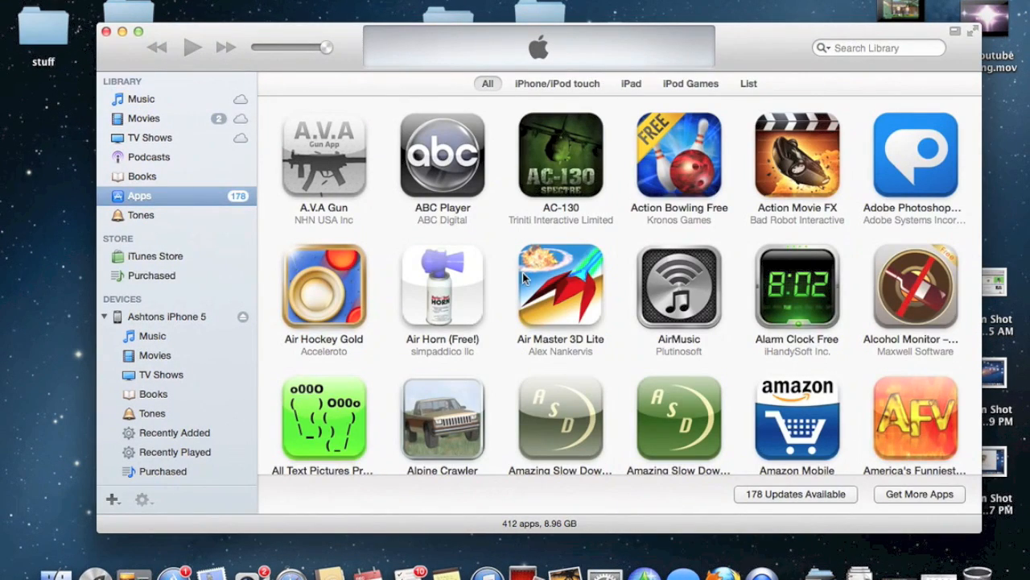
pyautogui.moveTo(491, 299)
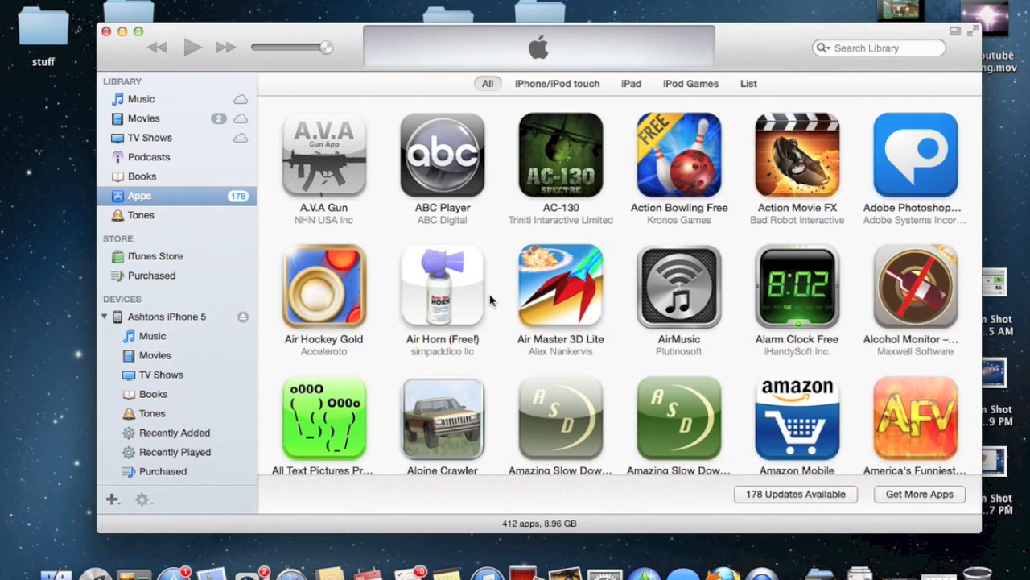
pyautogui.scroll(-3)
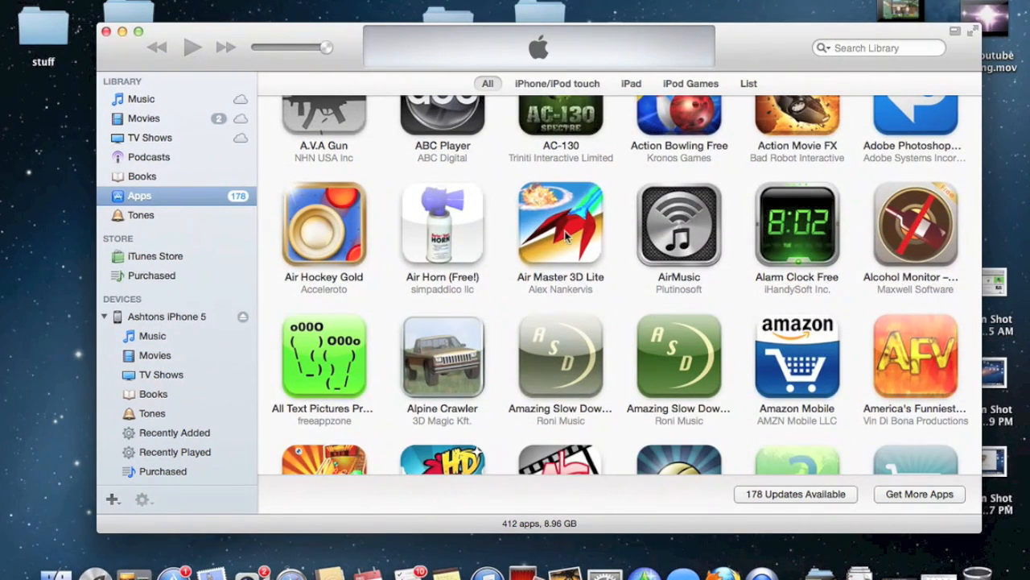
pyautogui.scroll(-3)
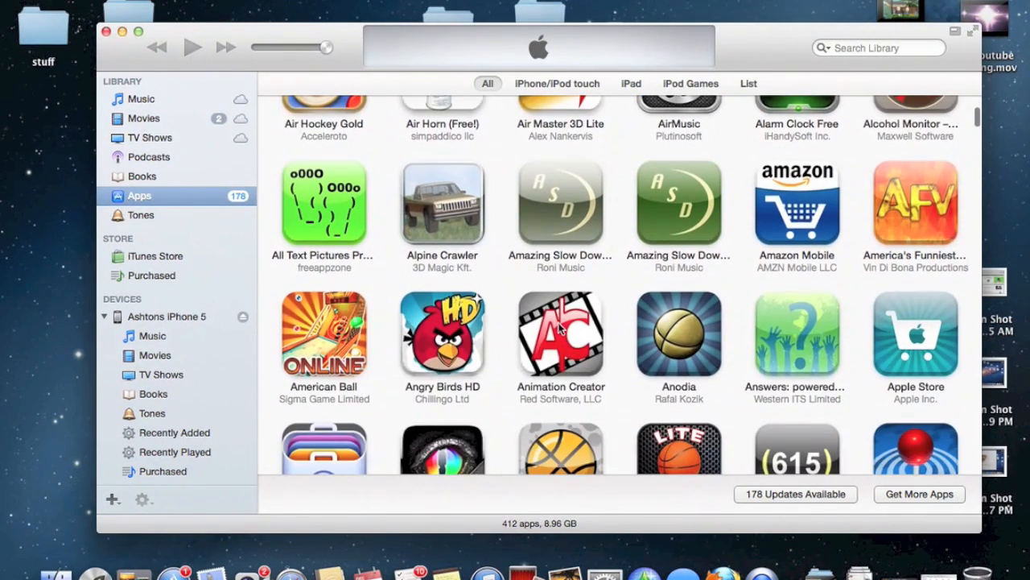
pyautogui.moveTo(560, 283)
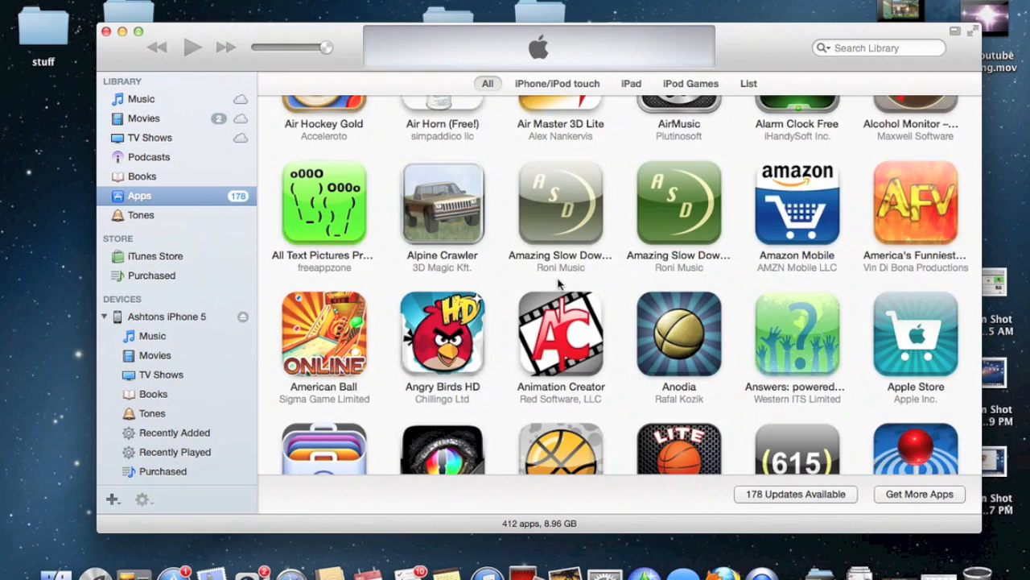
pyautogui.scroll(-3)
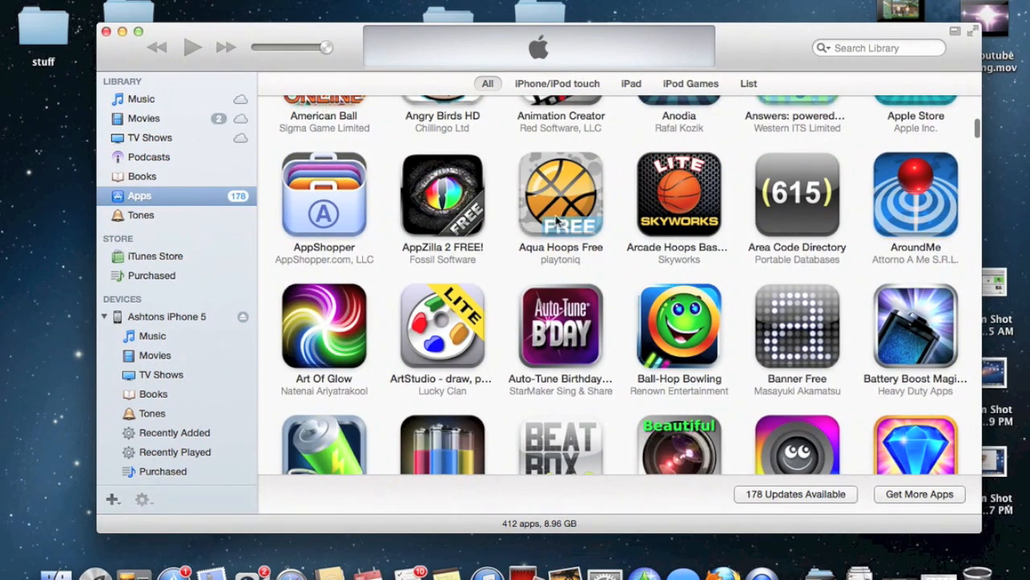
pyautogui.moveTo(511, 151)
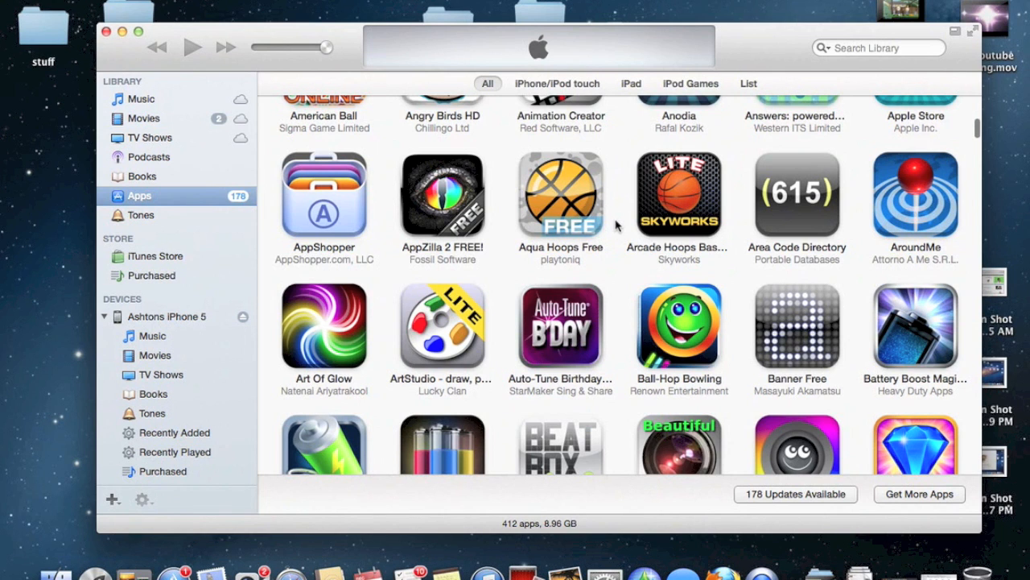
pyautogui.moveTo(274, 292)
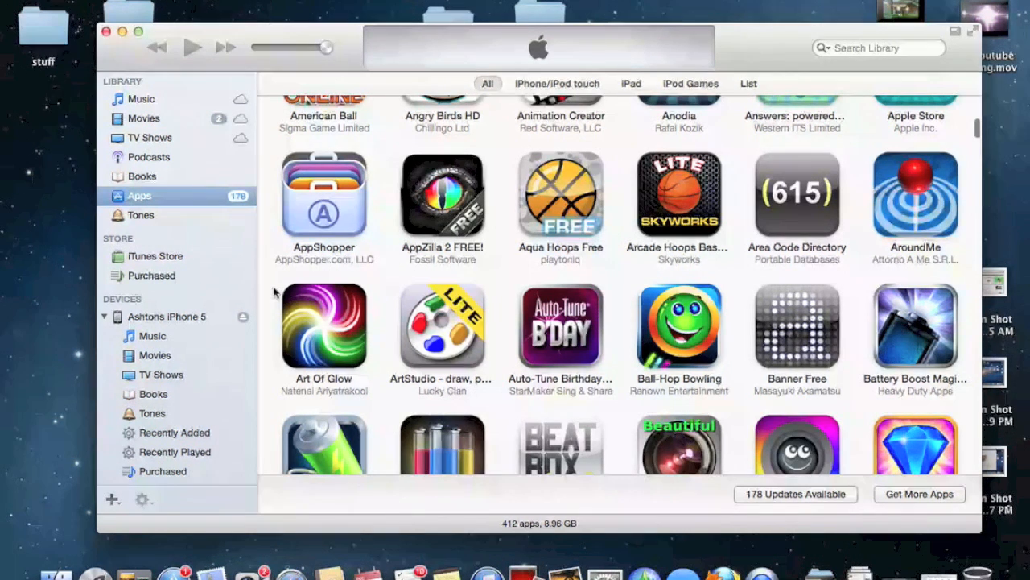
pyautogui.moveTo(170, 316)
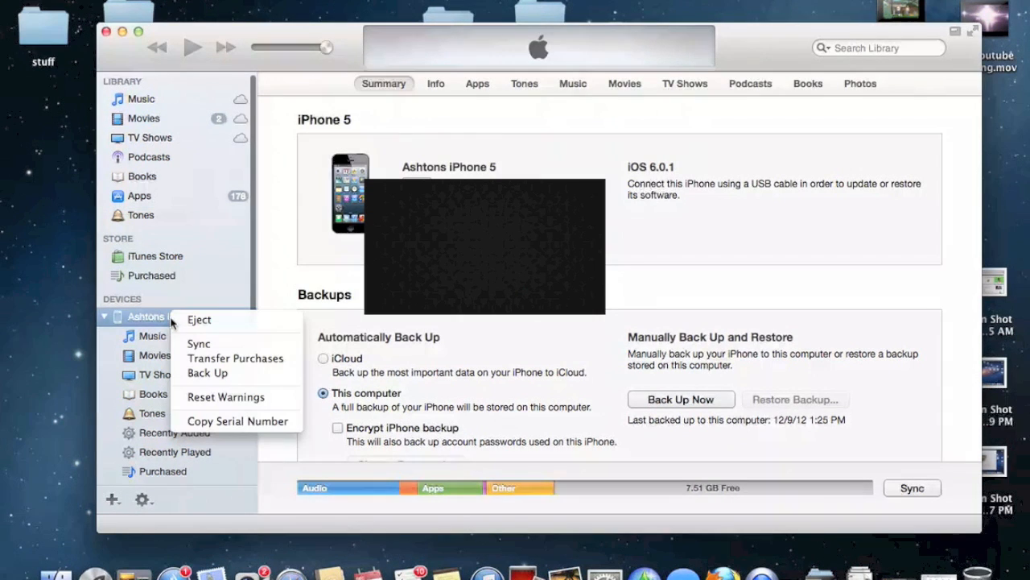
pyautogui.moveTo(235, 358)
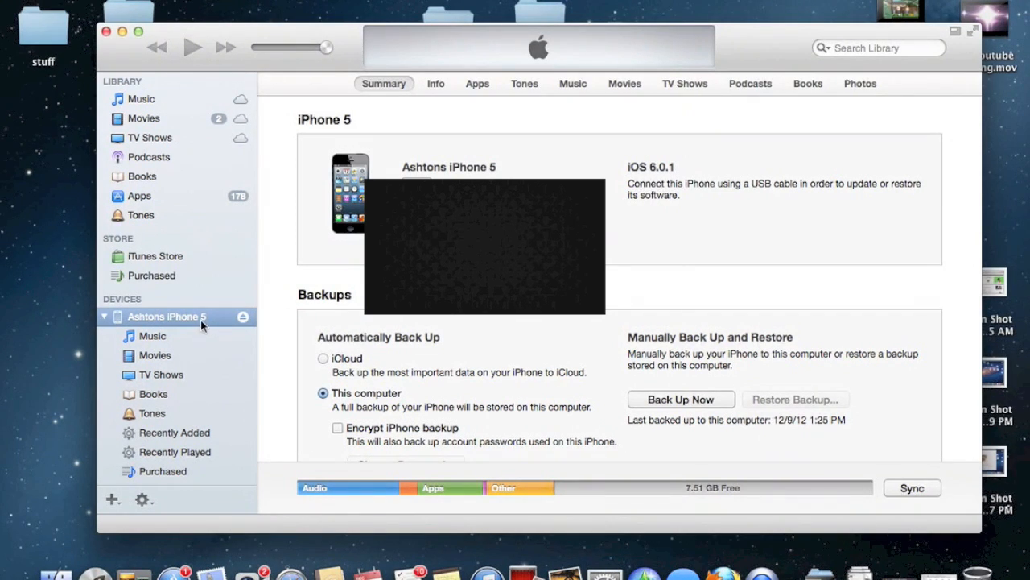
pyautogui.click(139, 196)
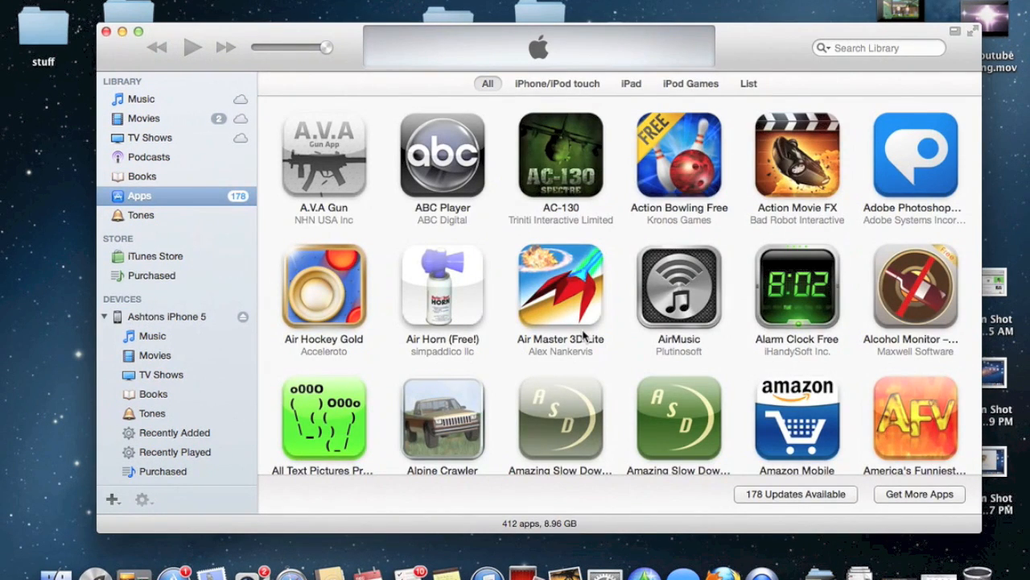
pyautogui.scroll(-3)
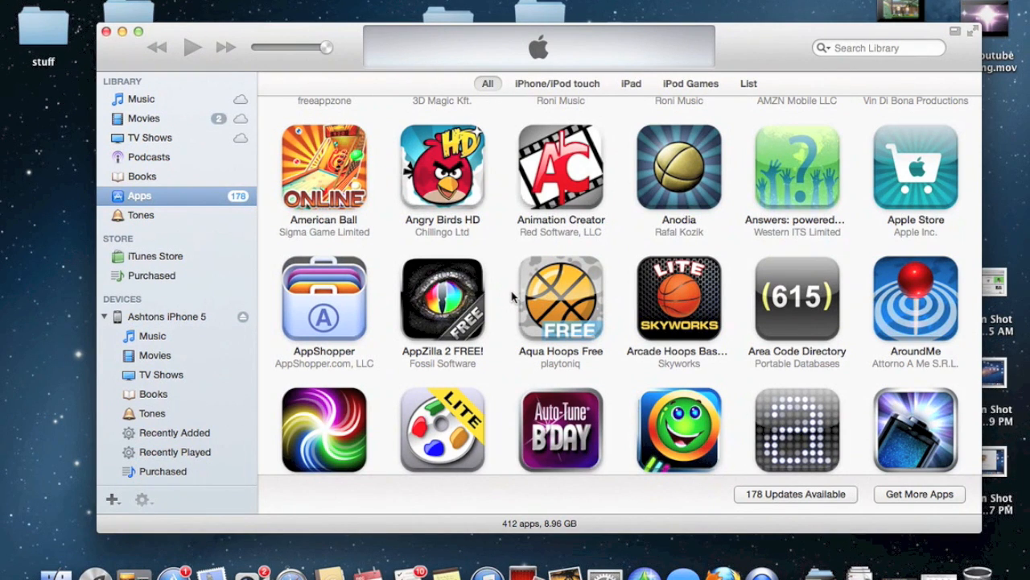
pyautogui.moveTo(624, 306)
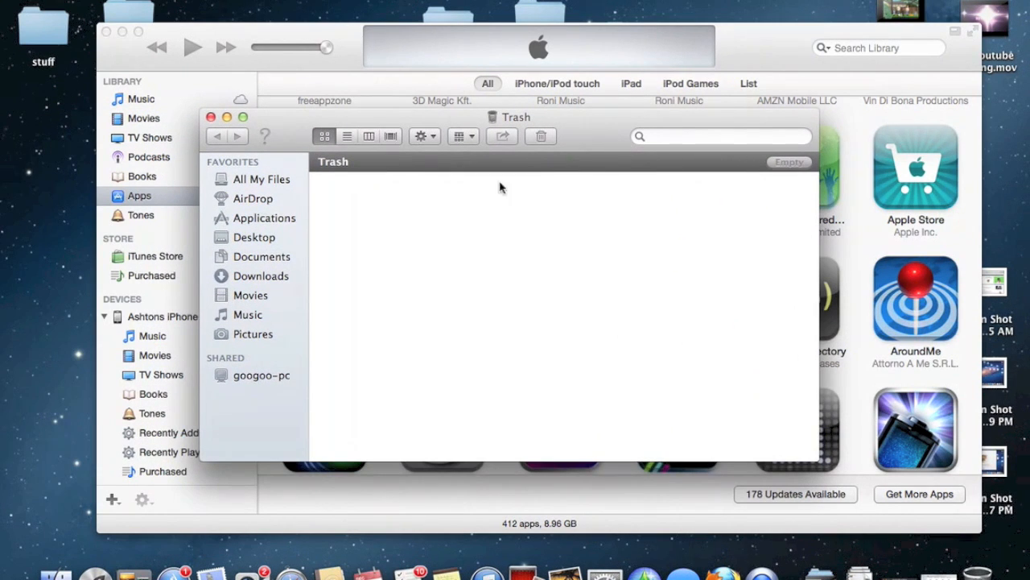
pyautogui.moveTo(512, 303)
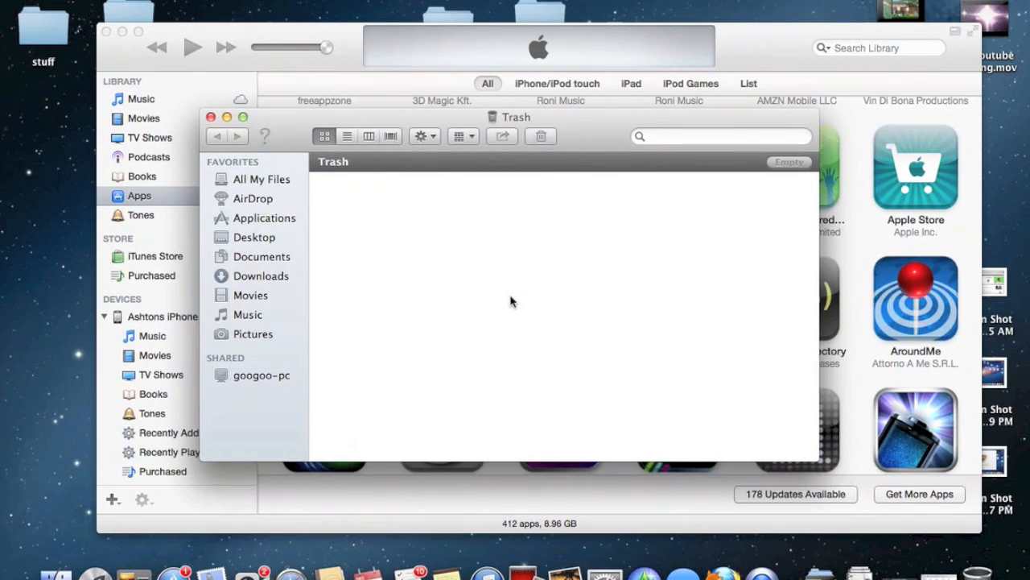
pyautogui.moveTo(528, 232)
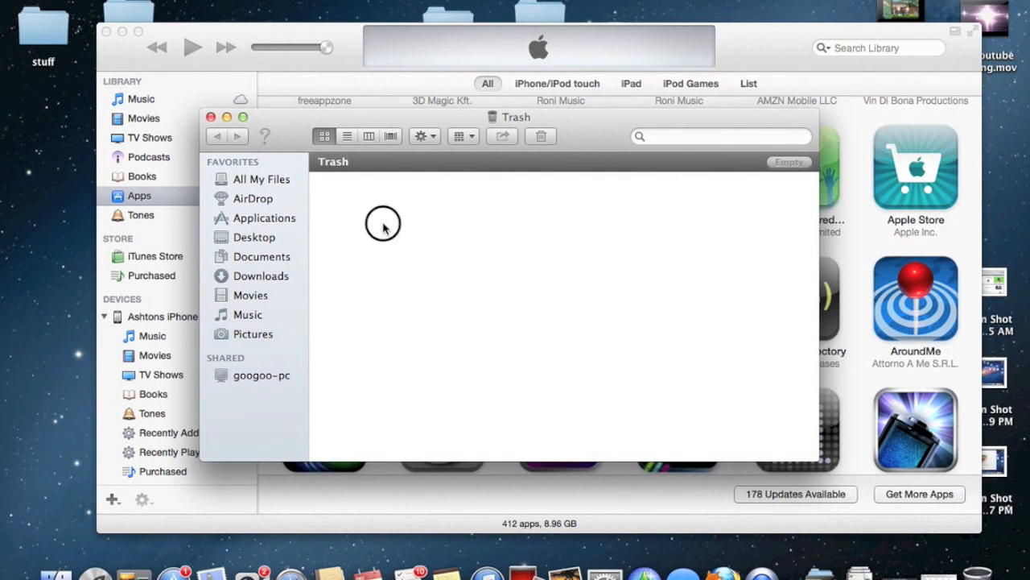
pyautogui.moveTo(394, 210)
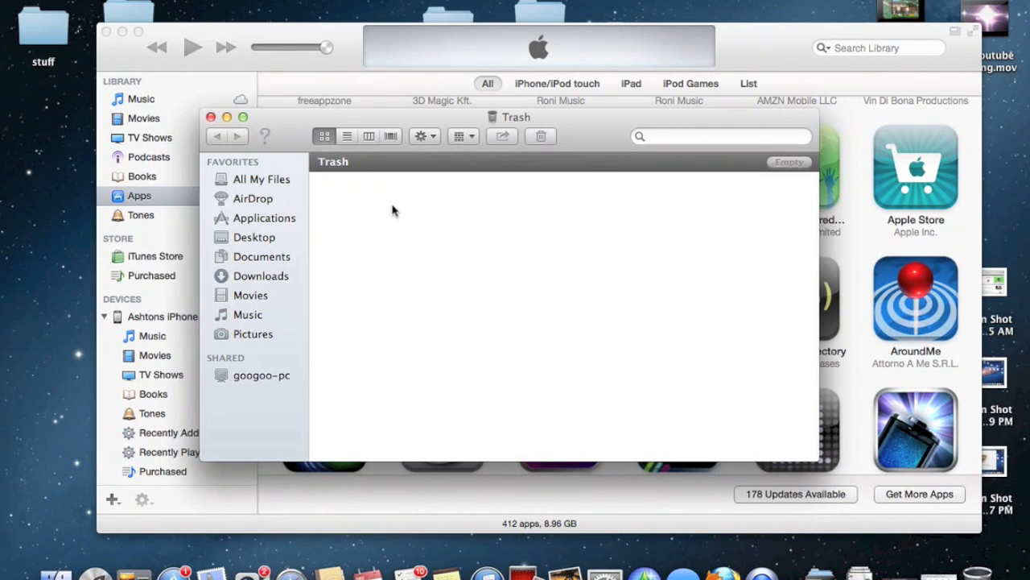
pyautogui.moveTo(287, 113)
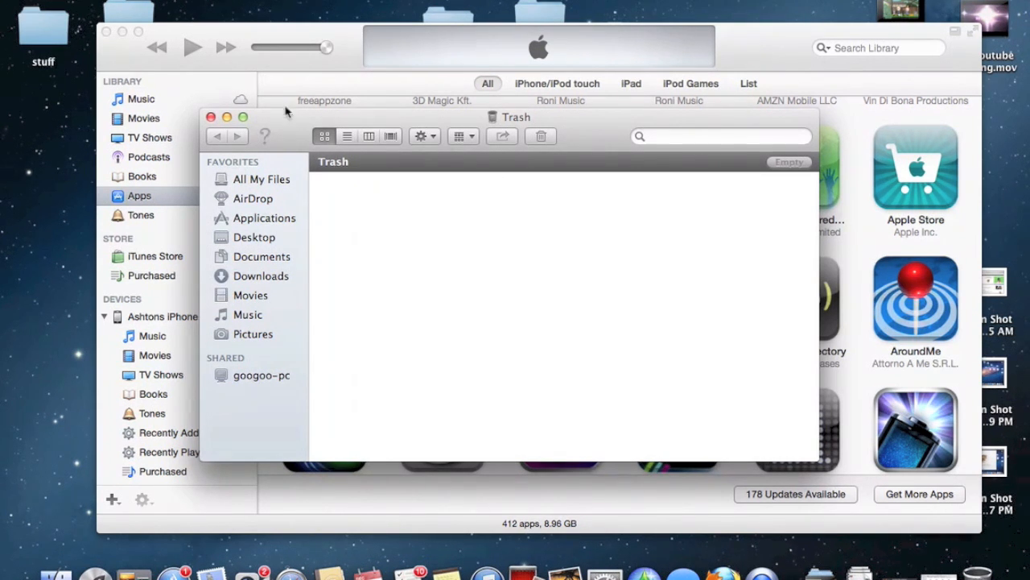
# Close the empty Trash Finder window
pyautogui.click(210, 116)
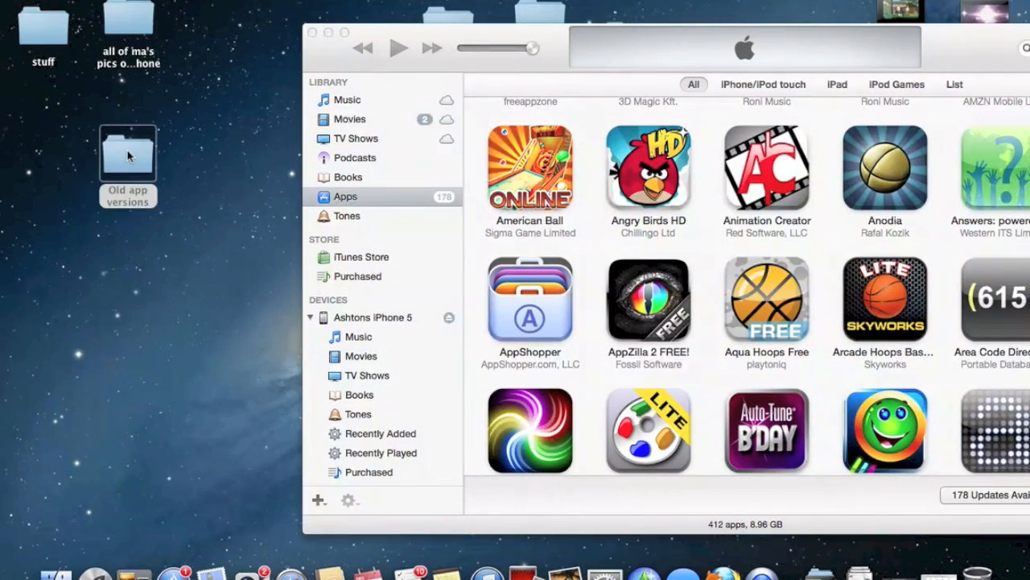
# Reopen the Old app versions folder listing the .ipa files over iTunes
pyautogui.click(128, 153)
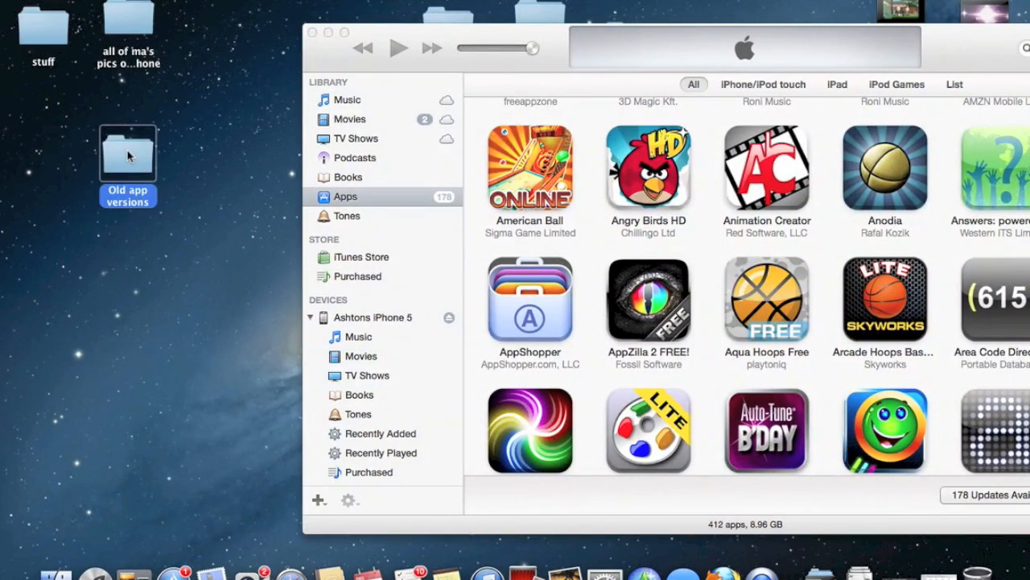
pyautogui.moveTo(144, 151)
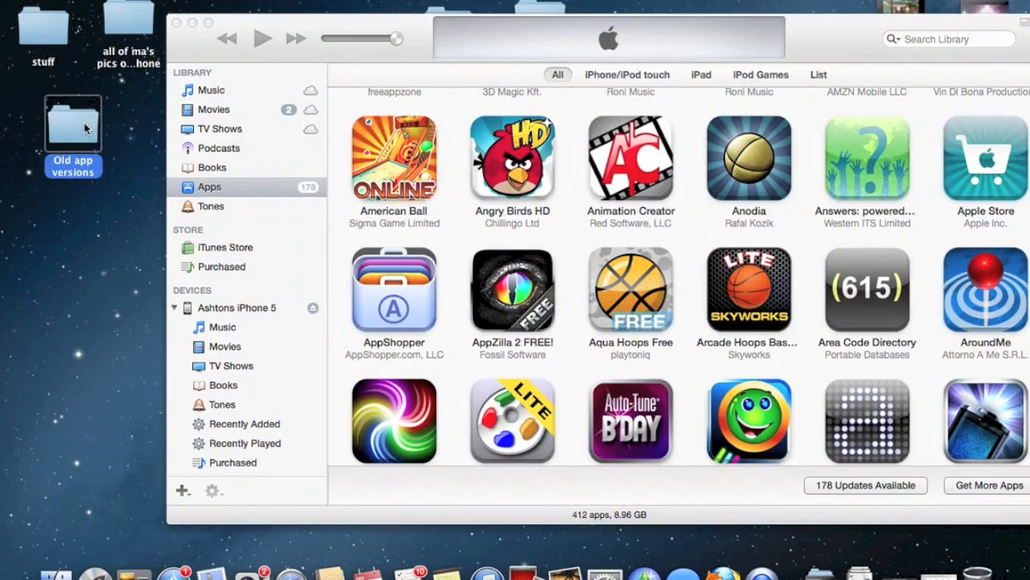
pyautogui.doubleClick(72, 126)
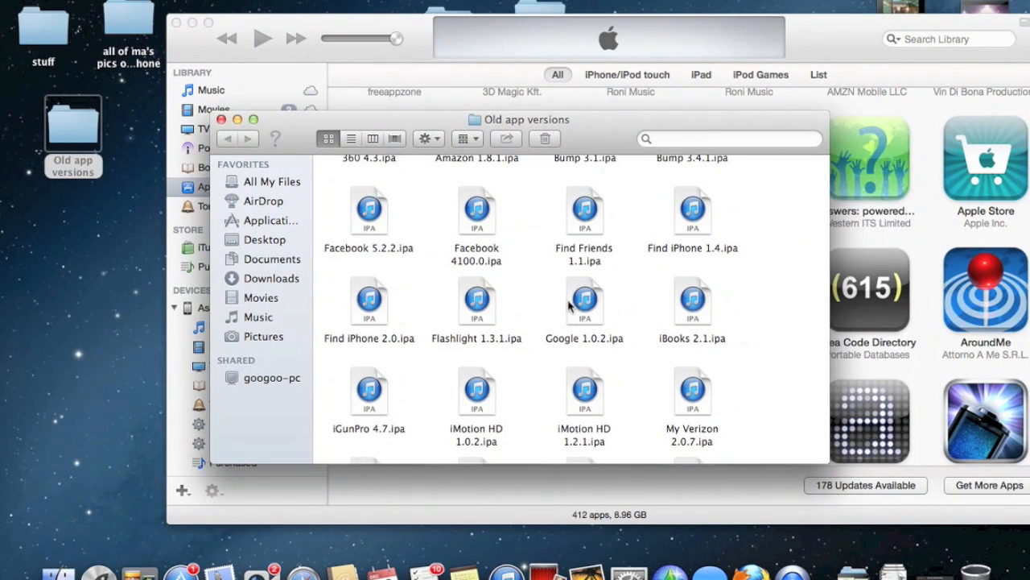
# Drag Facebook 4100.0.ipa from the folder into iTunes, prompting to replace the newer Facebook
pyautogui.scroll(-3)
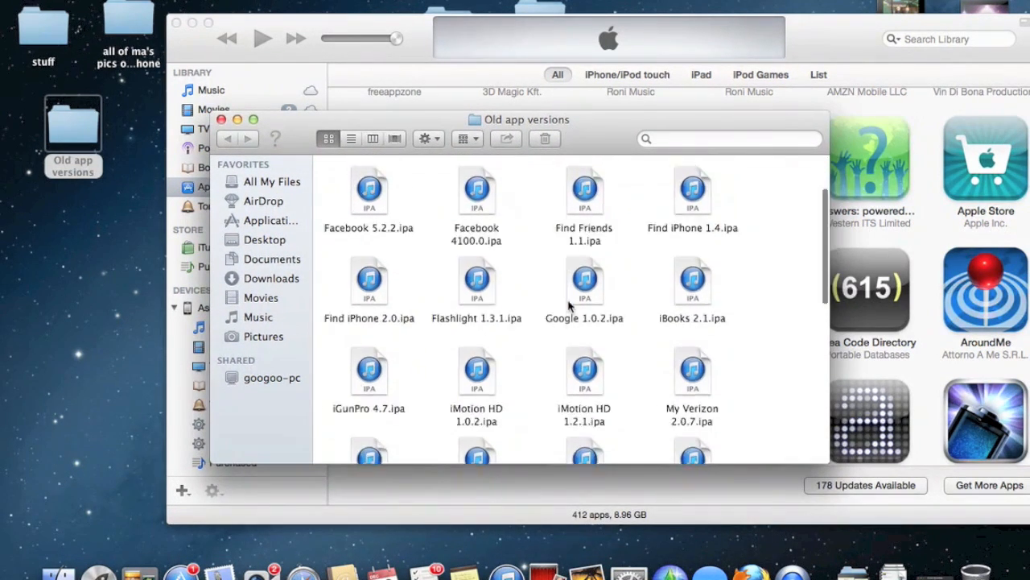
pyautogui.scroll(3)
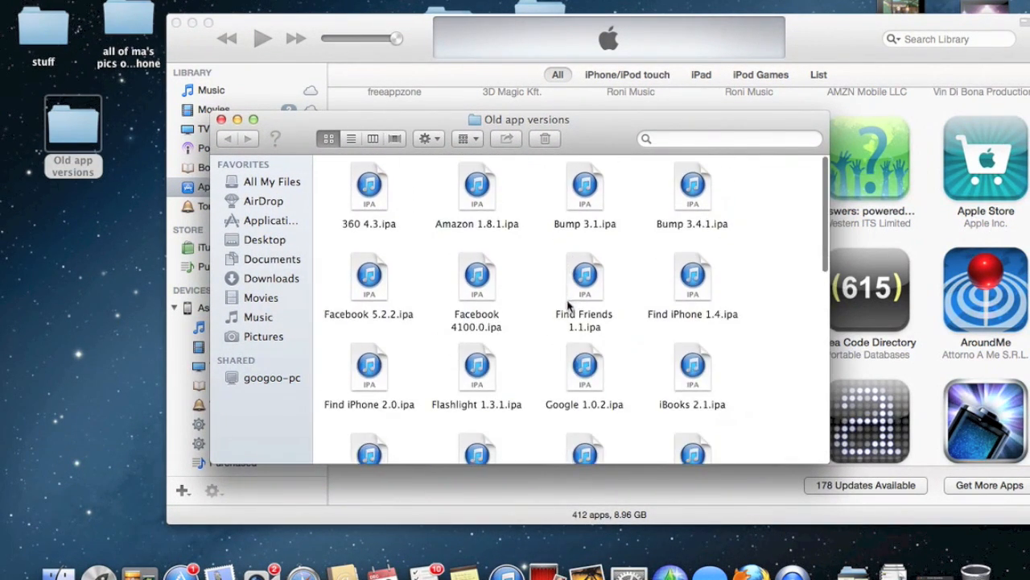
pyautogui.moveTo(443, 273)
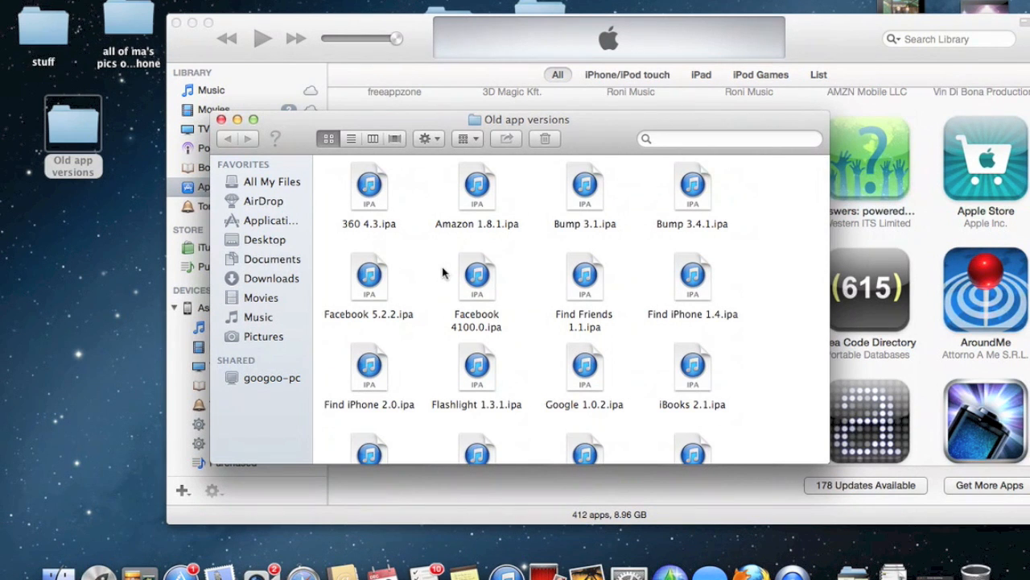
pyautogui.click(476, 277)
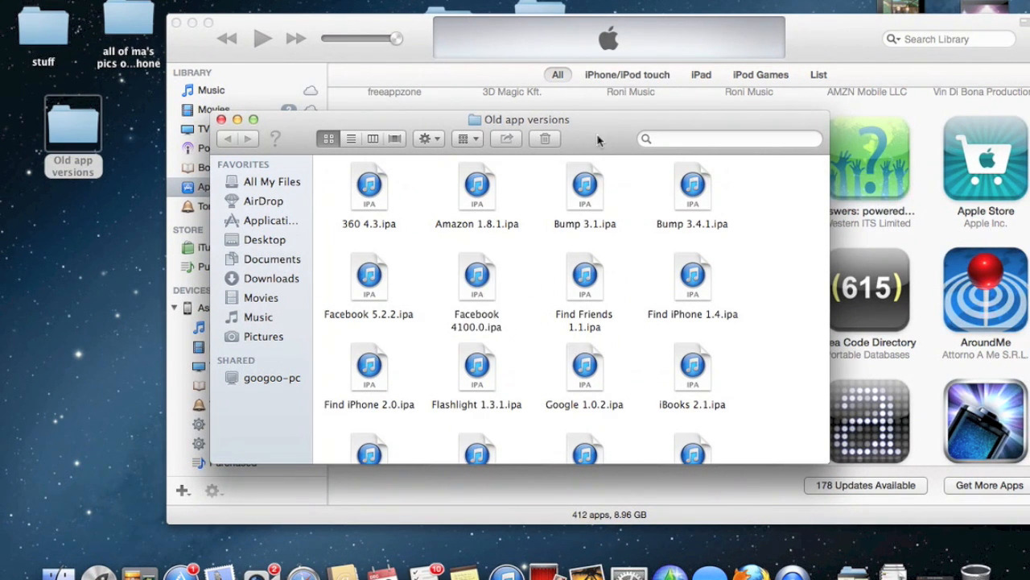
pyautogui.moveTo(528, 119); pyautogui.dragTo(491, 251)
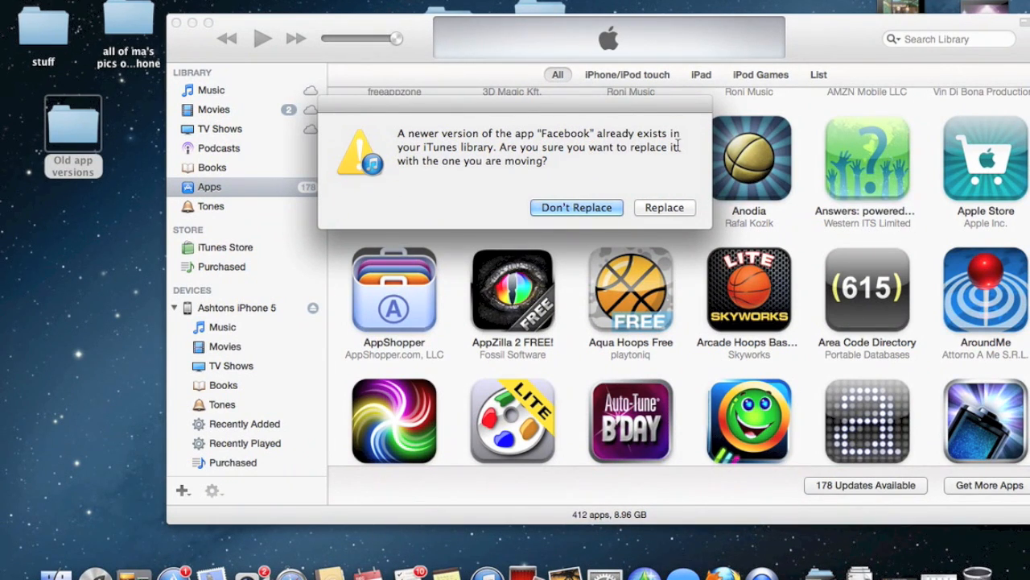
pyautogui.moveTo(605, 161)
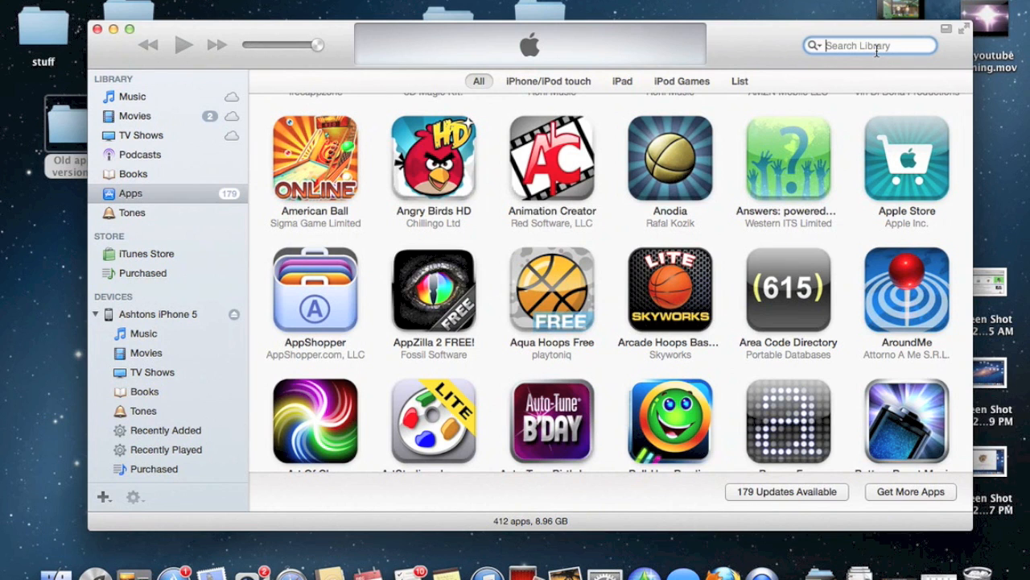
# Search the iPhone 5's Apps page for 'face' to confirm Facebook, then clear the search
pyautogui.click(157, 313)
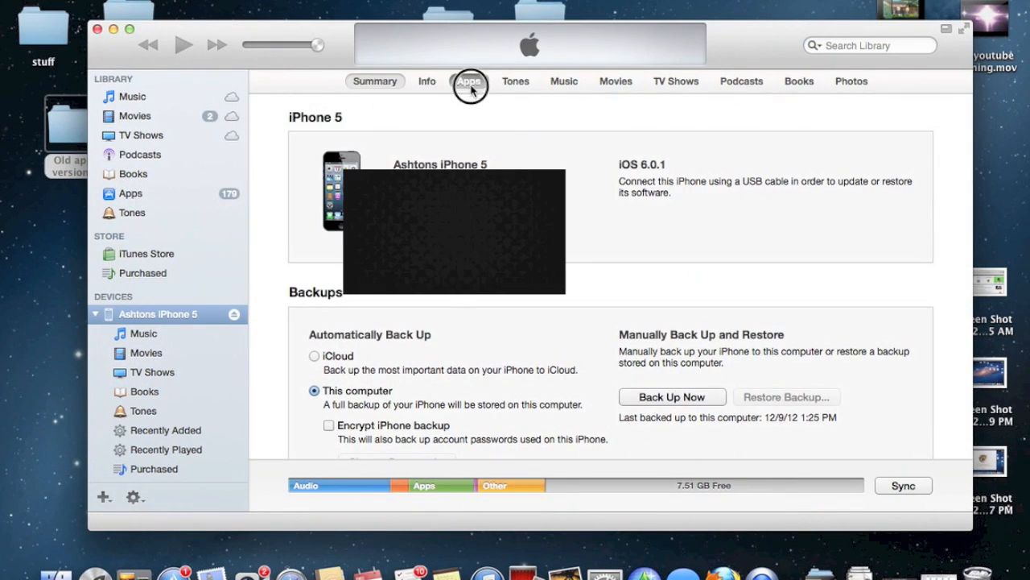
pyautogui.click(468, 80)
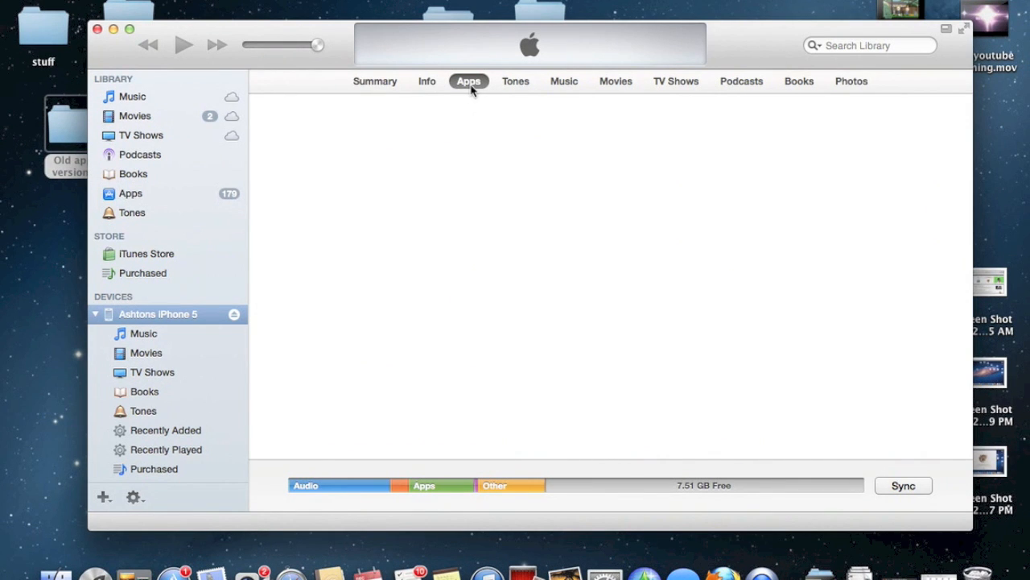
pyautogui.click(469, 81)
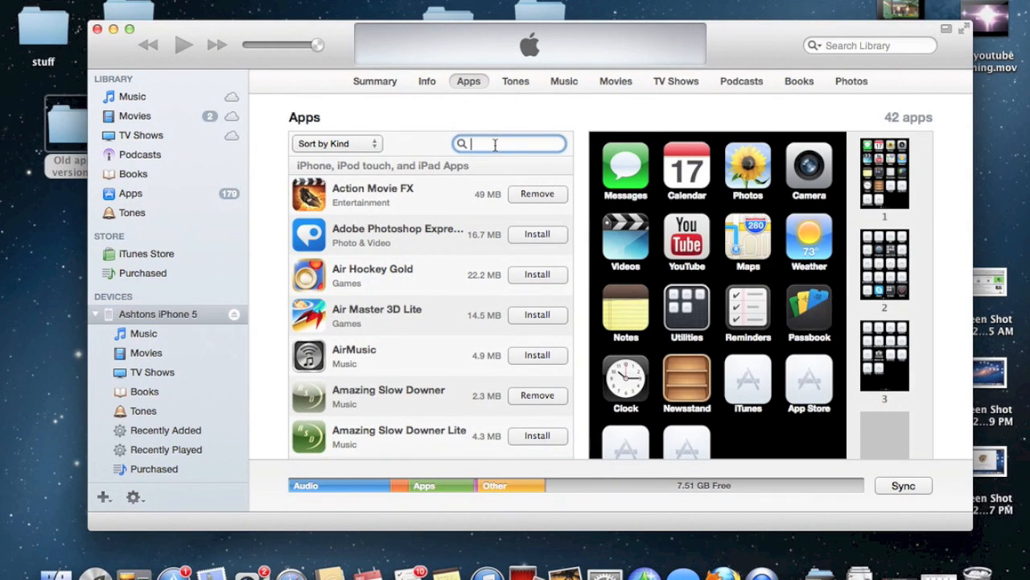
pyautogui.write('face')
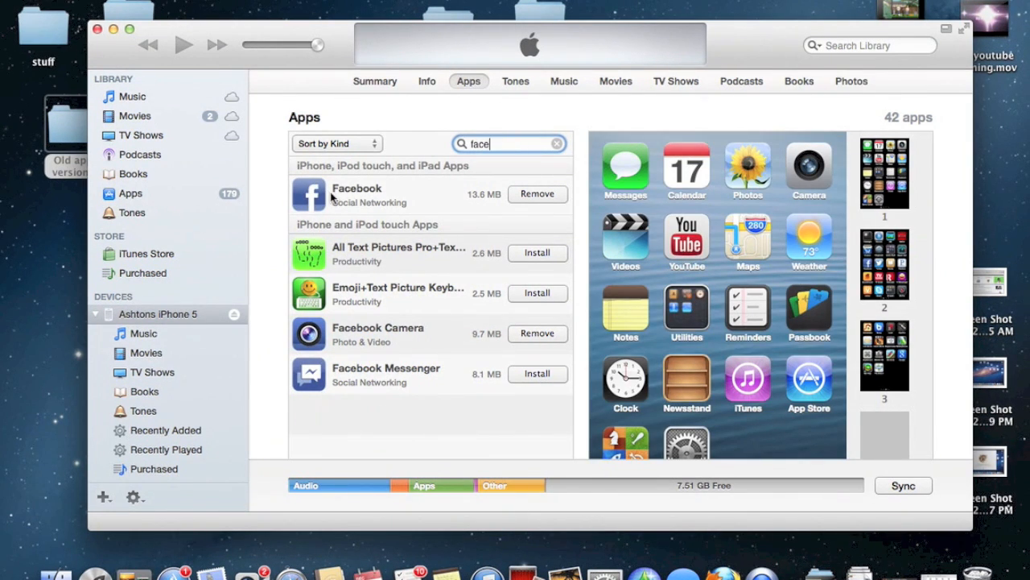
pyautogui.moveTo(434, 196)
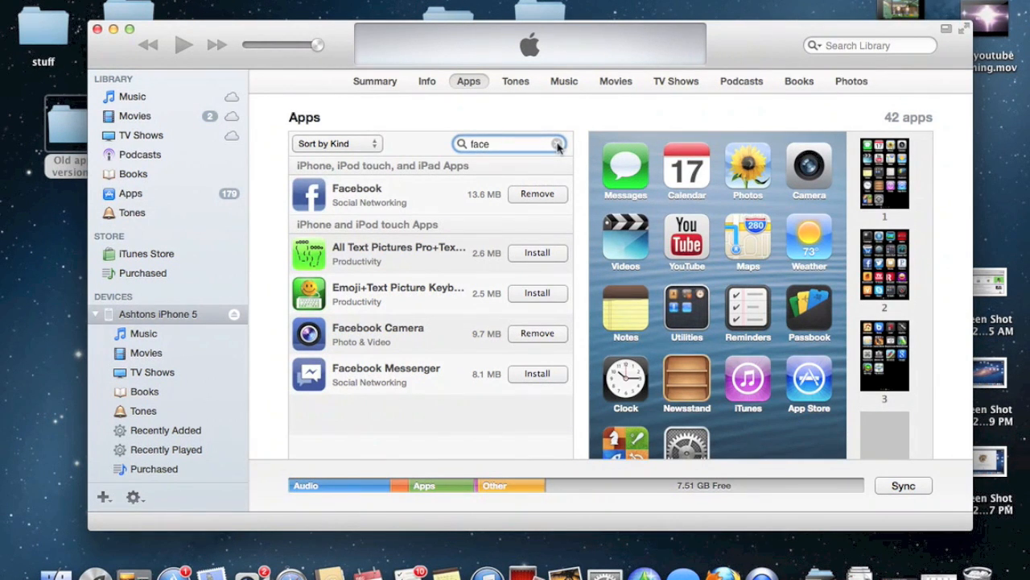
pyautogui.click(557, 143)
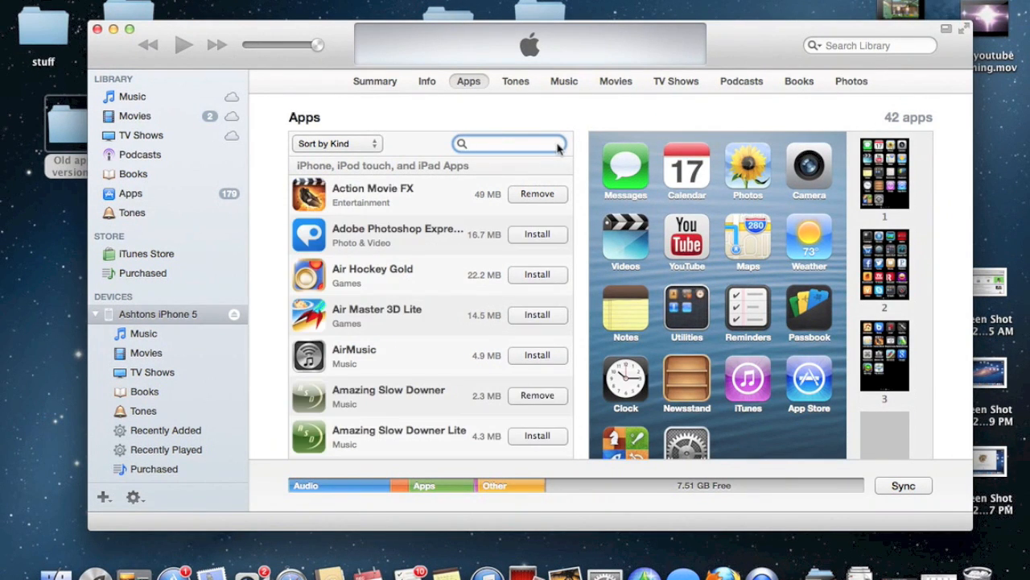
pyautogui.moveTo(599, 115)
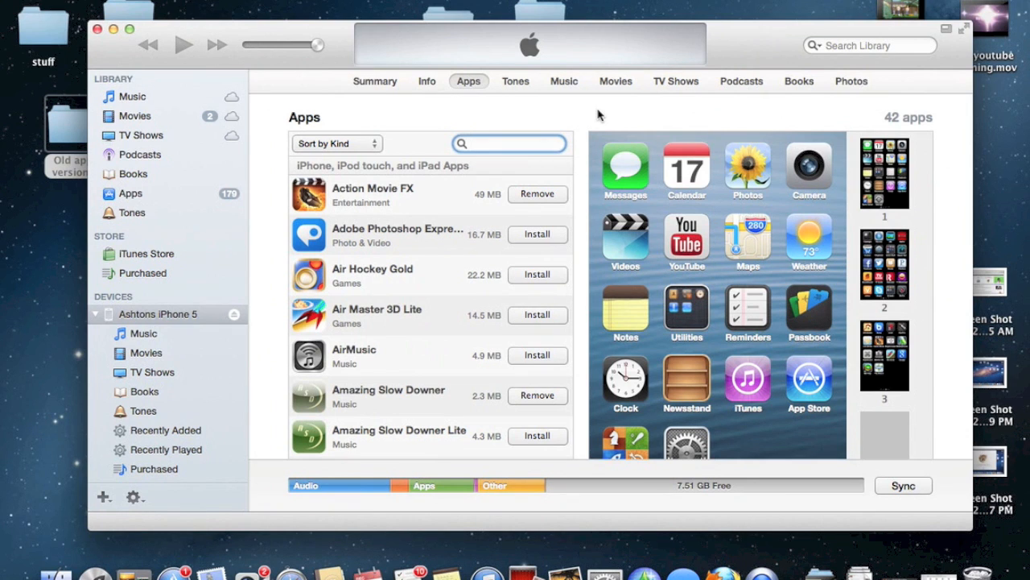
pyautogui.moveTo(743, 72)
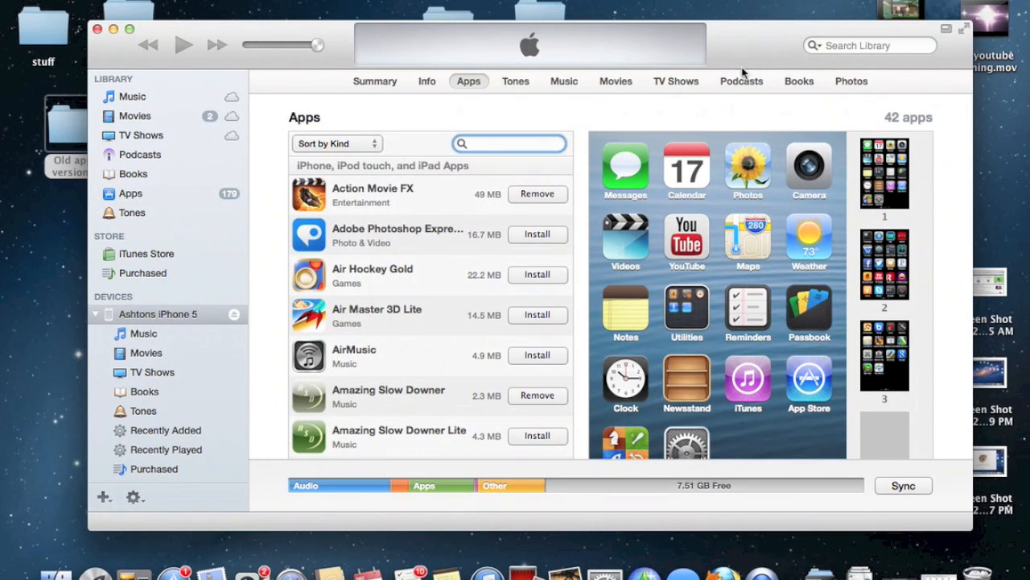
# Change selections on the iPhone's Apps page while iTunes looks for the iPhone
pyautogui.click(512, 144)
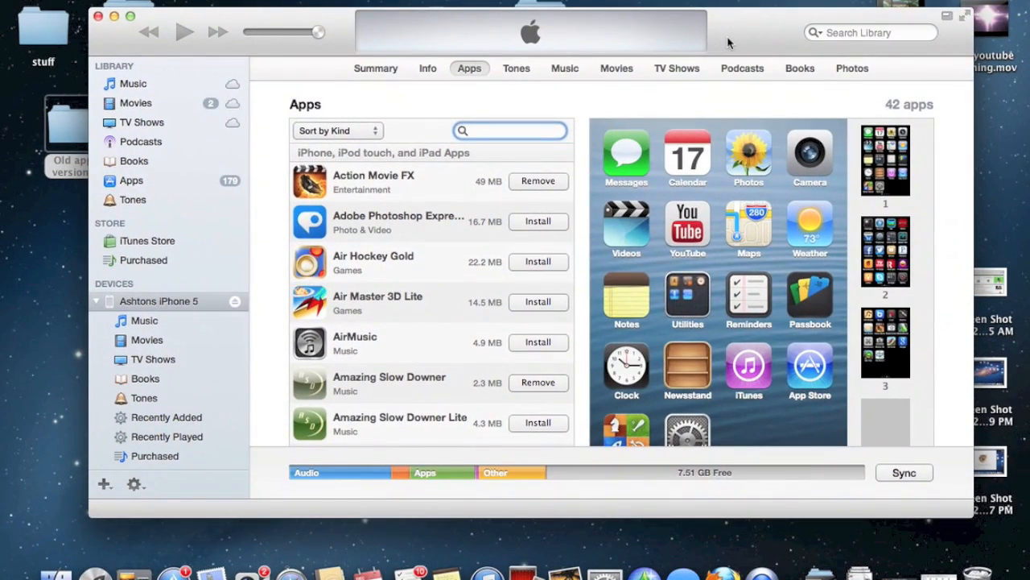
pyautogui.click(510, 130)
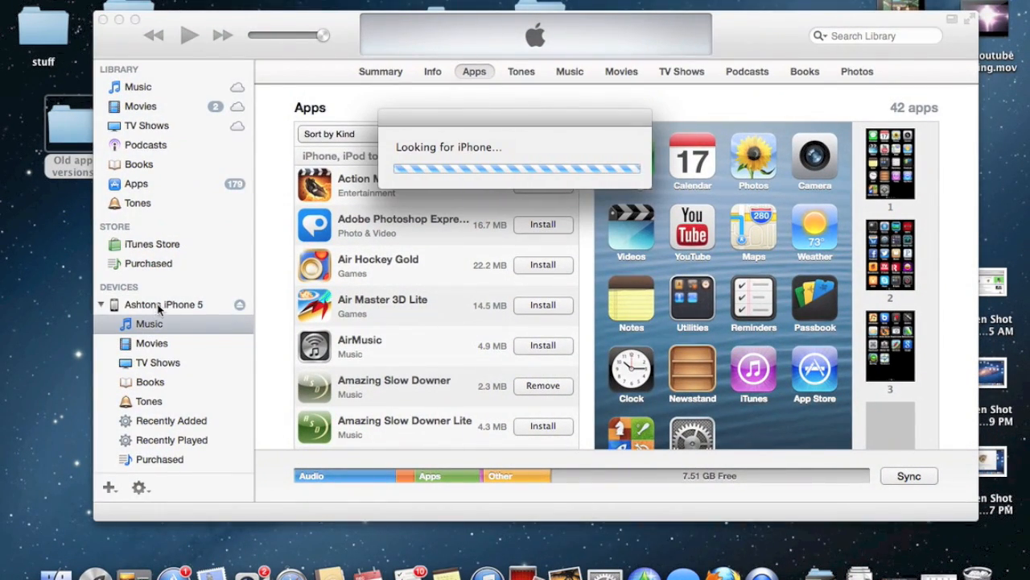
pyautogui.moveTo(550, 184)
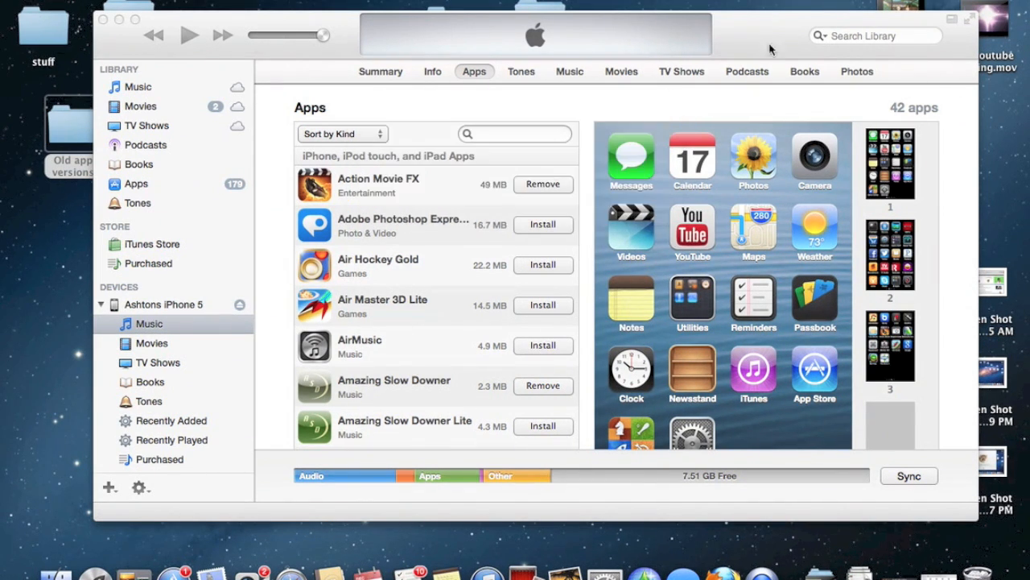
# Show the iPhone 5's Music section listing its 515 songs and voice memos
pyautogui.click(148, 322)
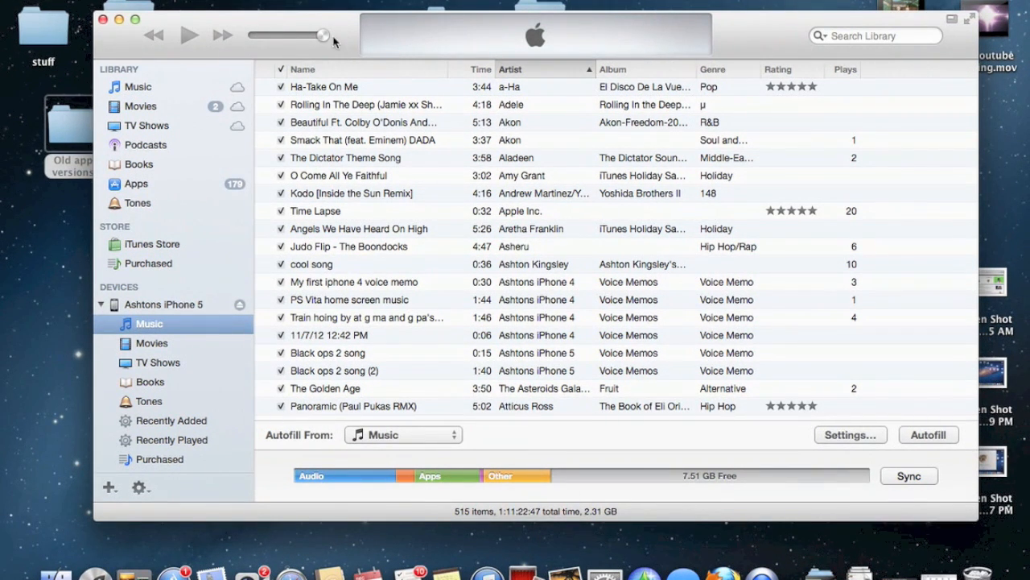
pyautogui.moveTo(342, 32)
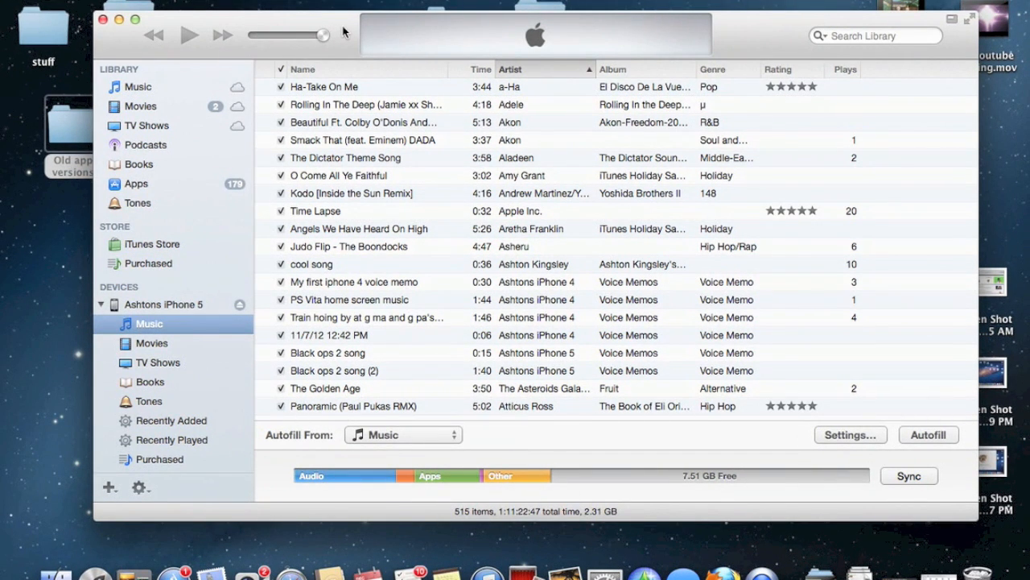